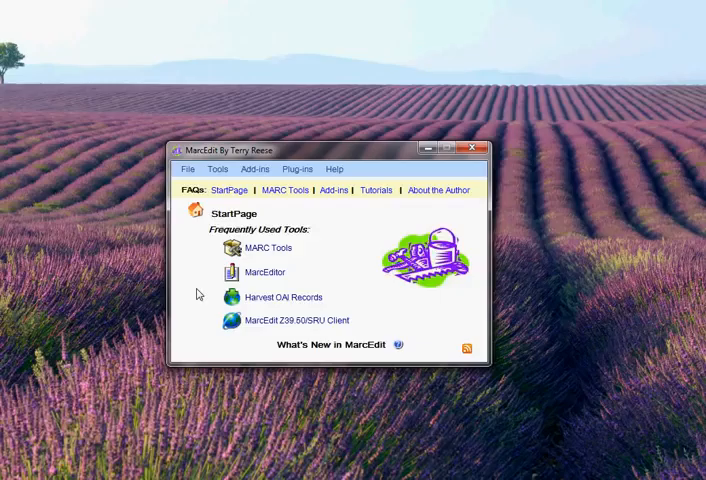
pyautogui.moveTo(218, 188)
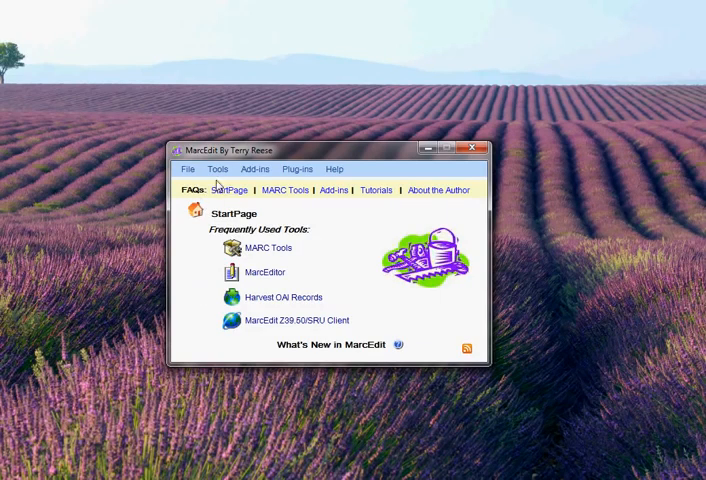
# Launch RDA Helper from the Tools menu on the start page
pyautogui.click(217, 168)
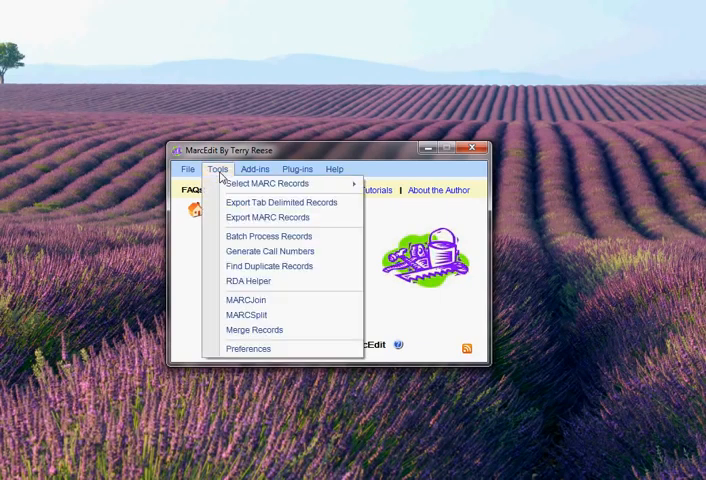
pyautogui.moveTo(247, 281)
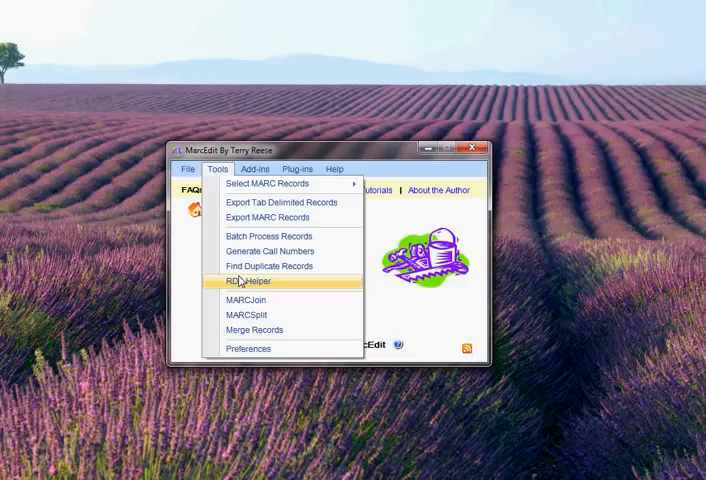
pyautogui.click(246, 281)
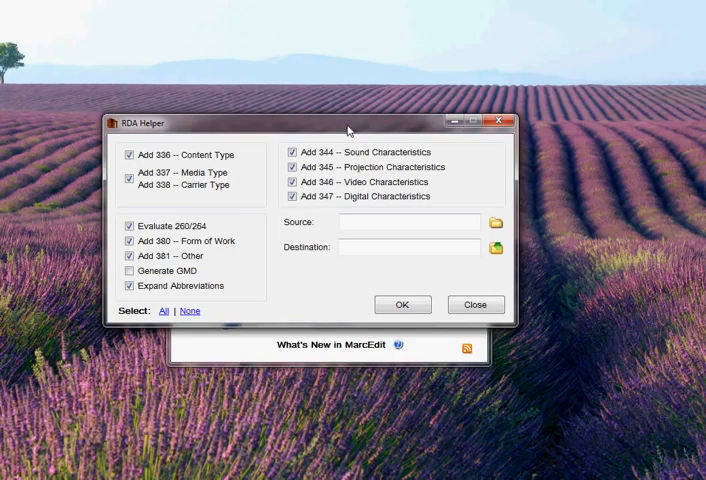
pyautogui.click(129, 271)
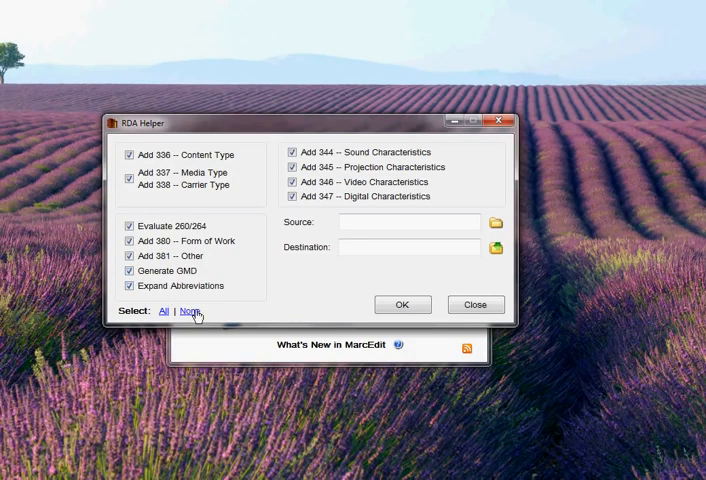
pyautogui.click(189, 310)
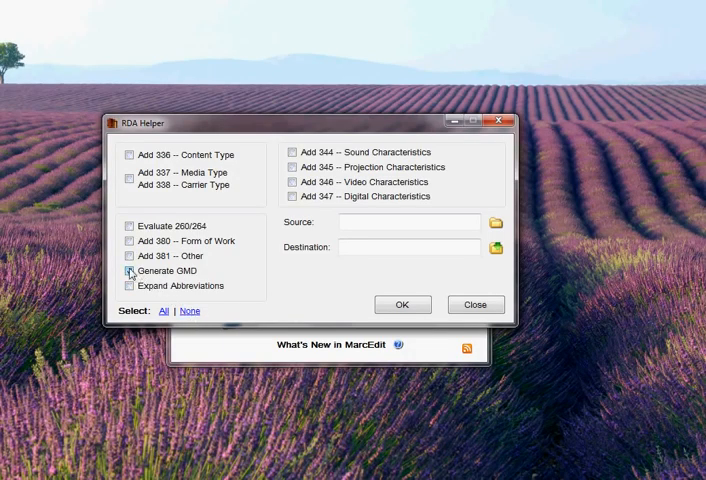
pyautogui.click(129, 271)
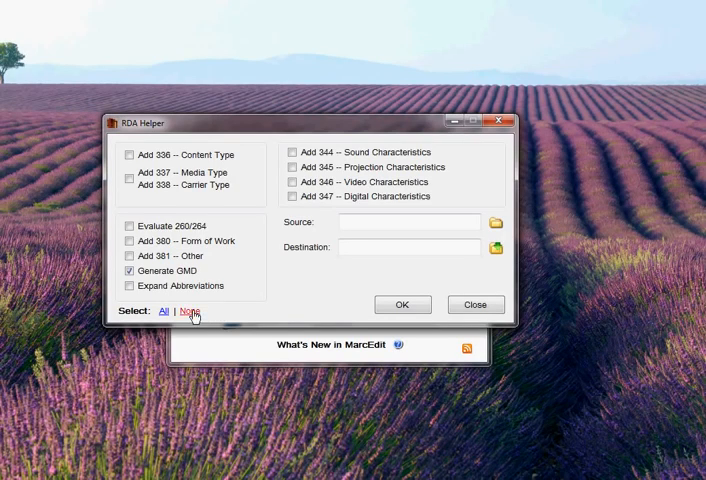
pyautogui.click(190, 311)
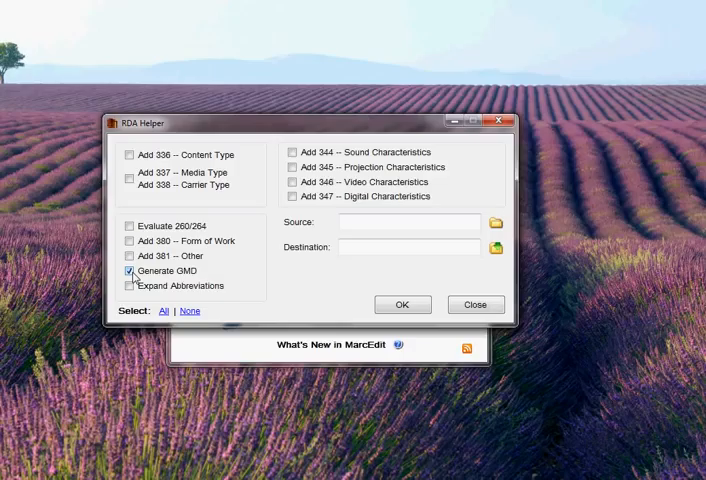
pyautogui.click(163, 310)
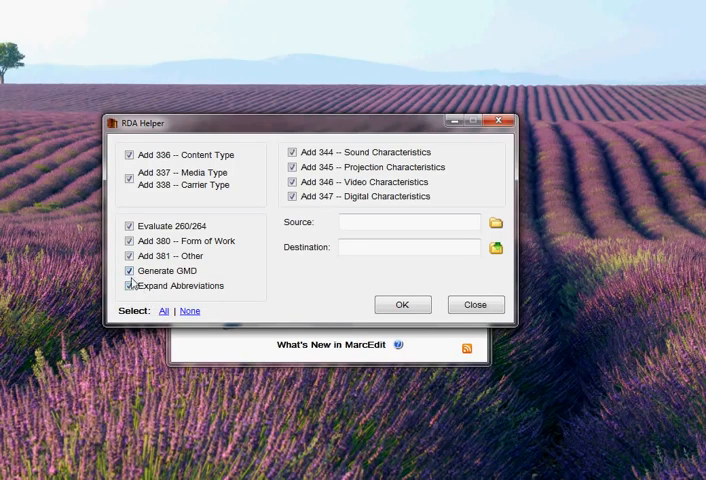
pyautogui.click(130, 271)
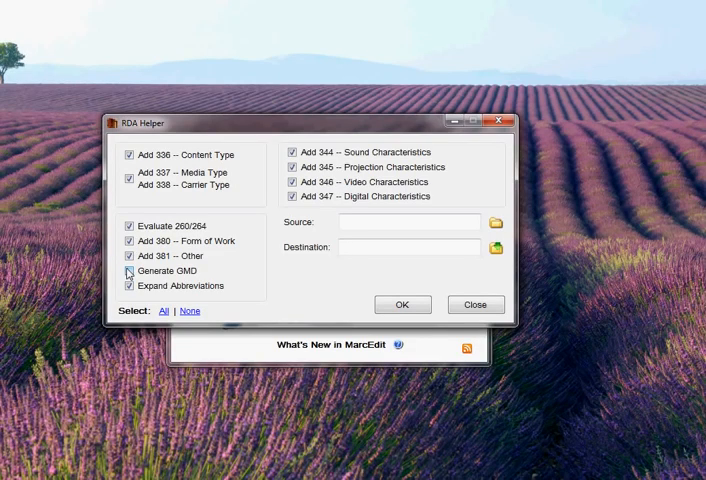
pyautogui.click(130, 271)
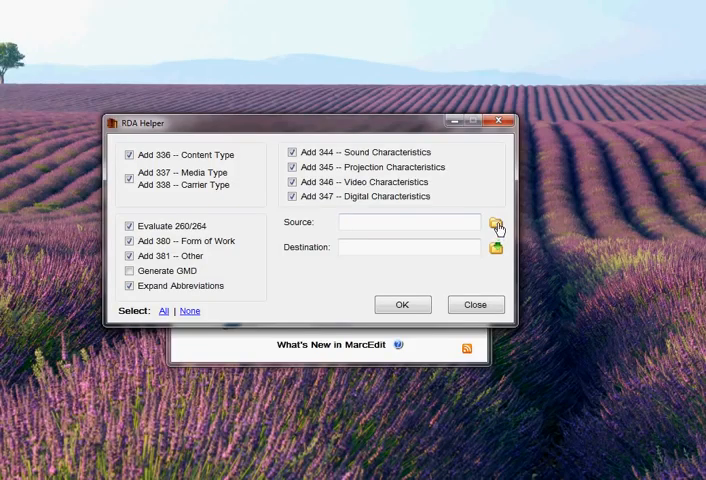
# Choose the RDA records file as source and process.mrk as destination, replacing the existing file
pyautogui.click(497, 222)
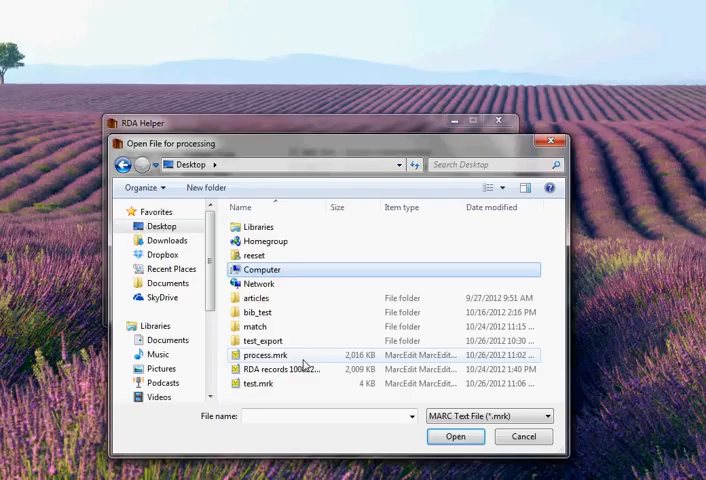
pyautogui.click(545, 416)
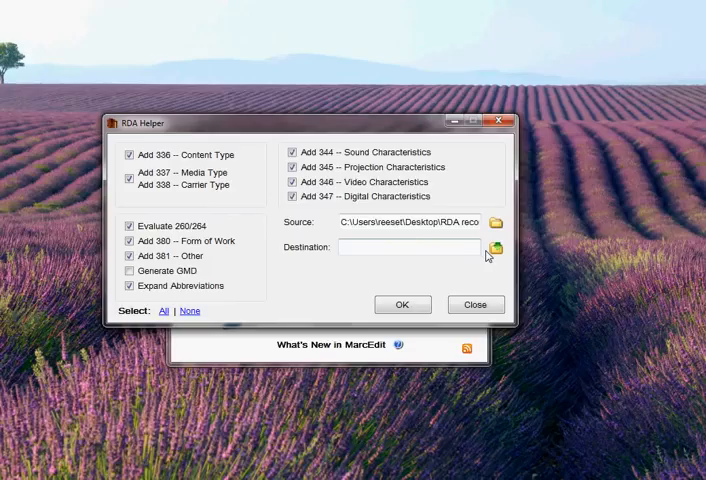
pyautogui.click(496, 247)
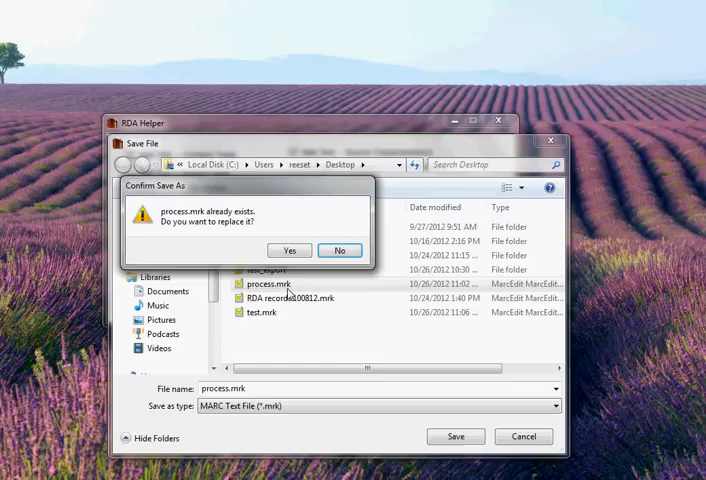
pyautogui.click(289, 250)
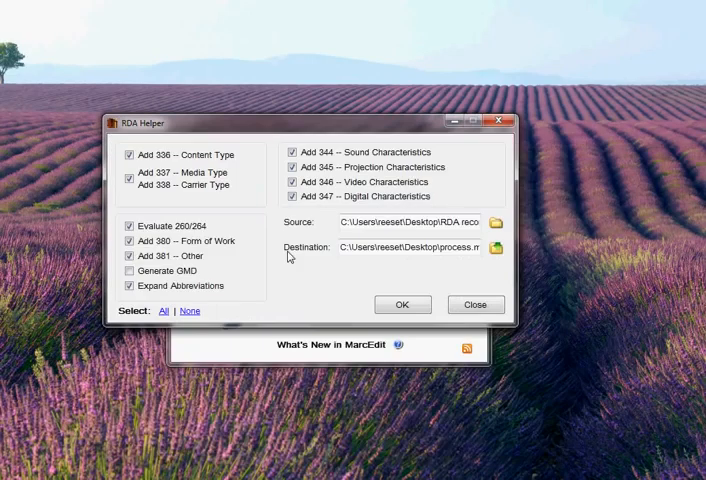
pyautogui.moveTo(389, 279)
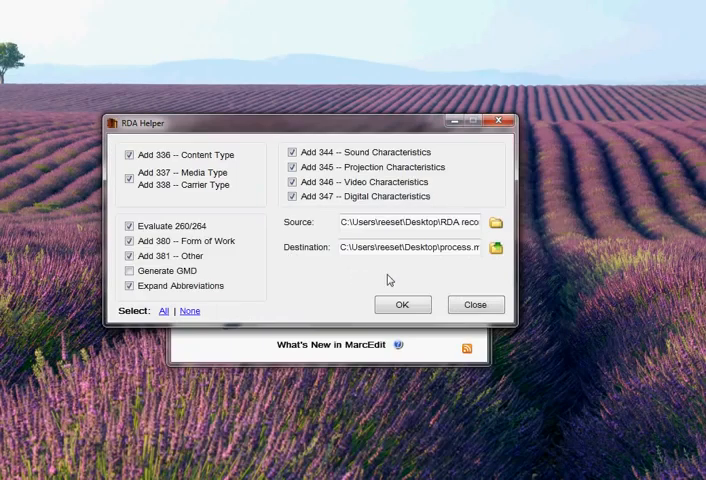
pyautogui.moveTo(331, 293)
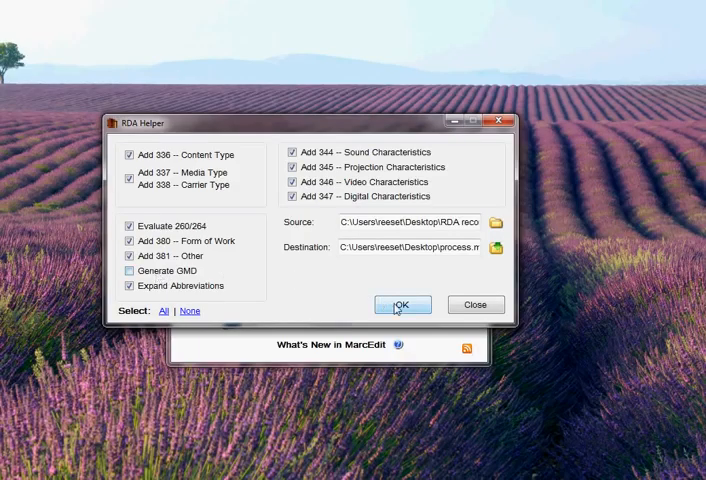
# Run the RDA conversion and dismiss the completion message
pyautogui.click(402, 305)
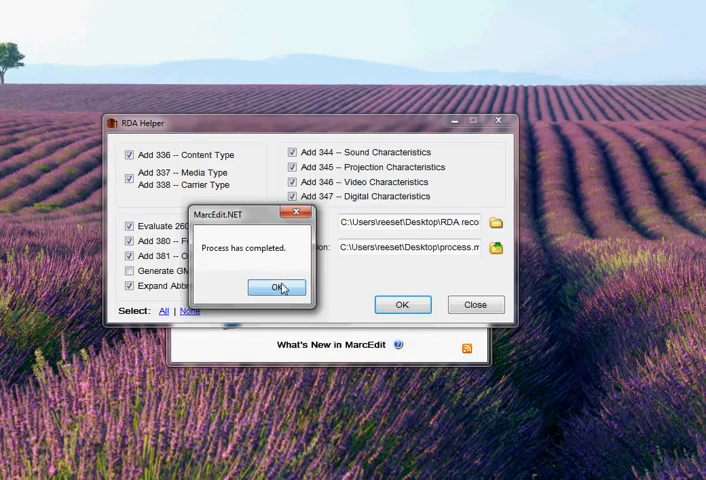
pyautogui.click(279, 288)
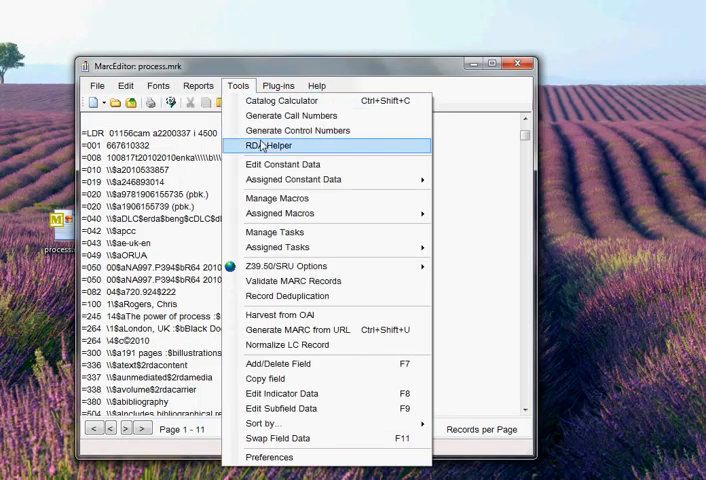
# Run RDA Helper on the open records with only Generate GMD selected, then acknowledge completion
pyautogui.click(266, 145)
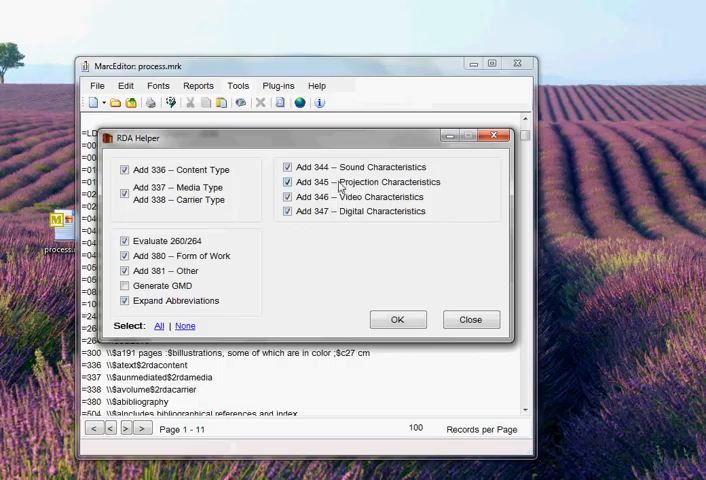
pyautogui.moveTo(350, 272)
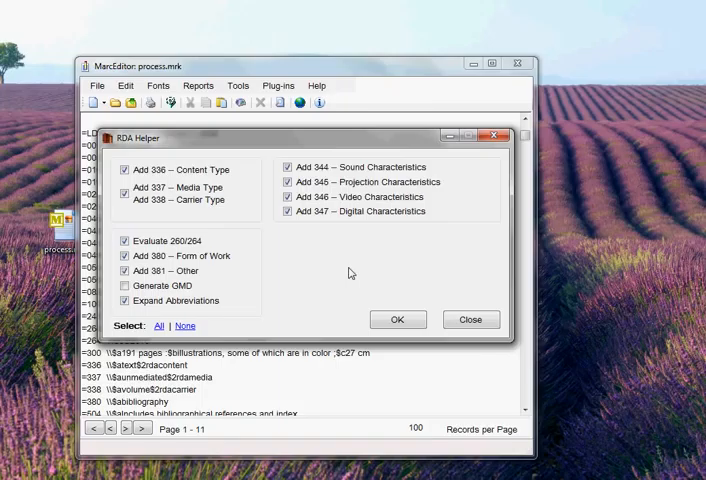
pyautogui.click(185, 325)
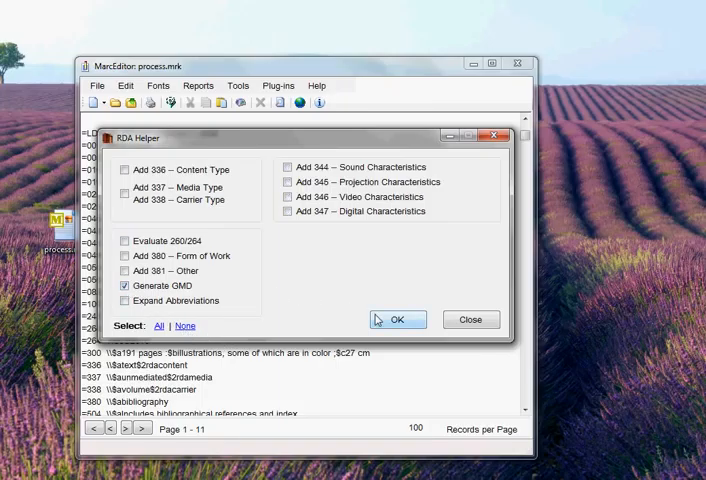
pyautogui.click(397, 319)
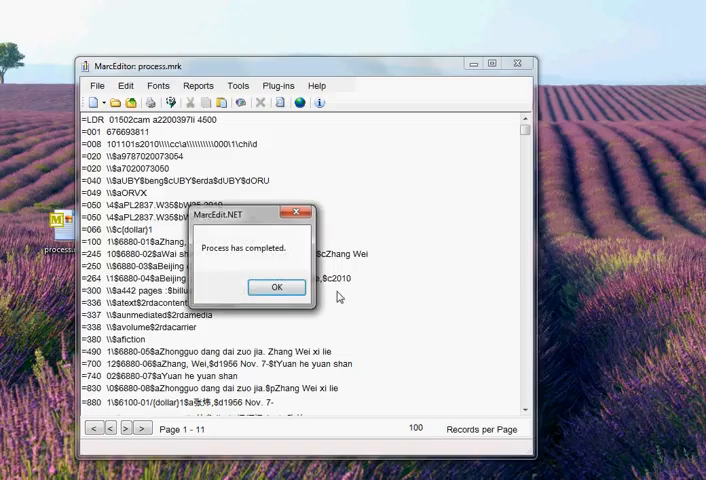
pyautogui.click(276, 288)
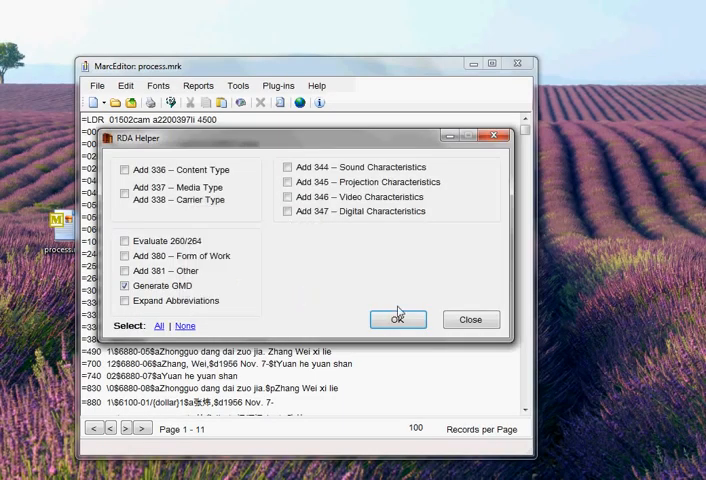
# Leave RDA Helper, close the MarcEditor window and answer No to saving changes
pyautogui.click(398, 319)
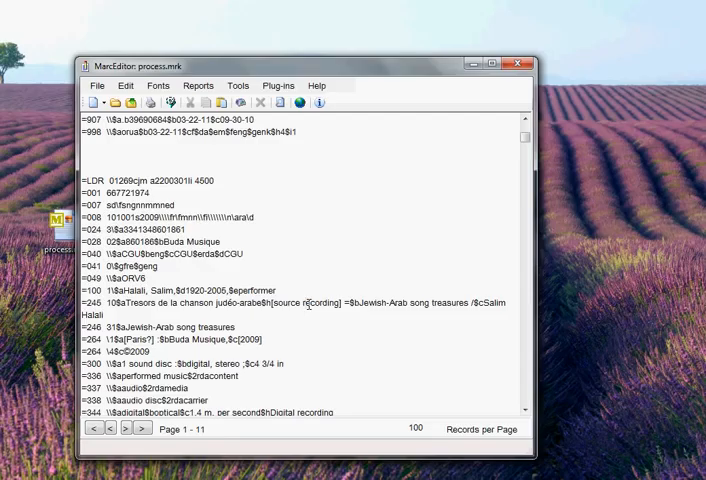
pyautogui.click(528, 63)
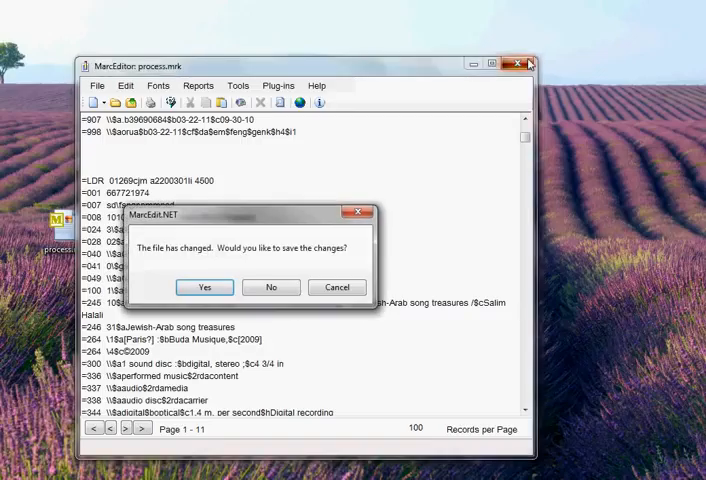
pyautogui.click(270, 287)
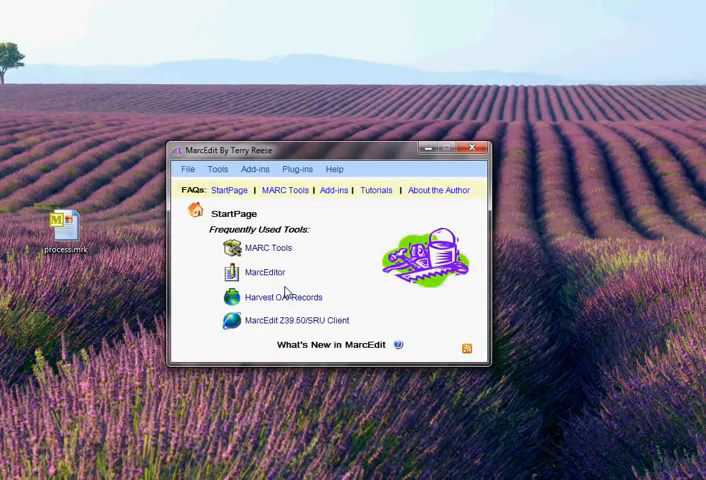